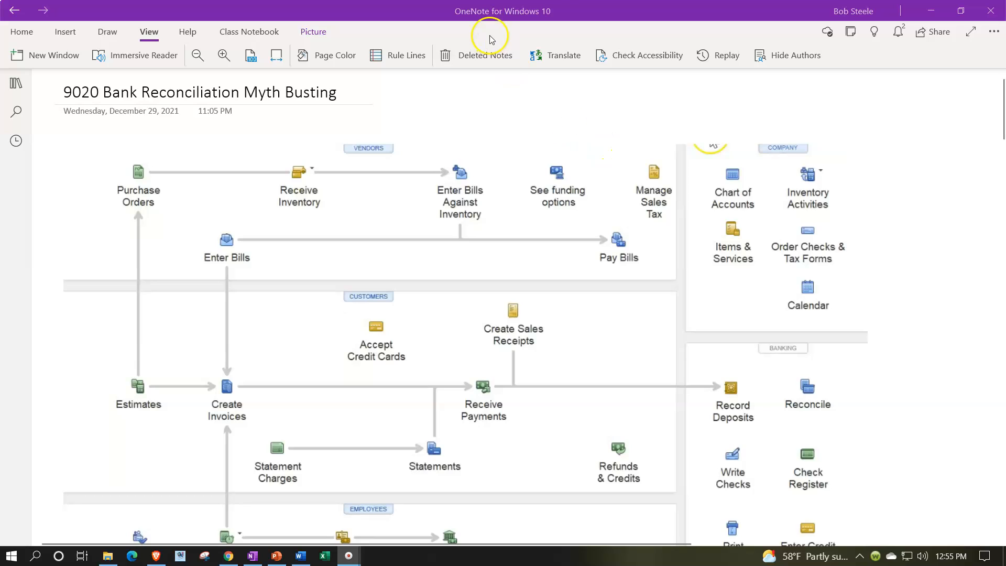
Show the QuickBooks Pro Desktop 2022 notebook's sections and pages list beside the open page
click(15, 83)
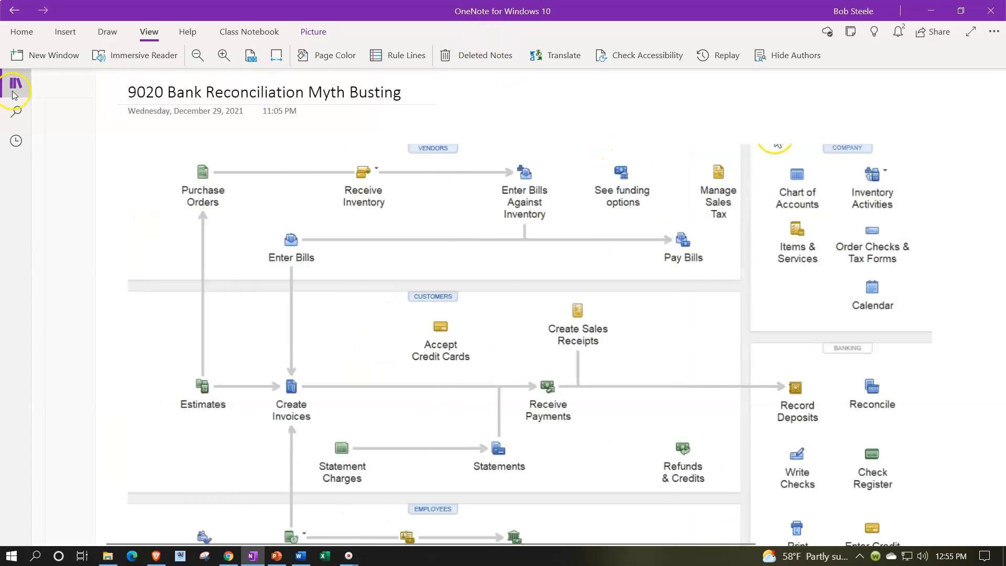
click(16, 84)
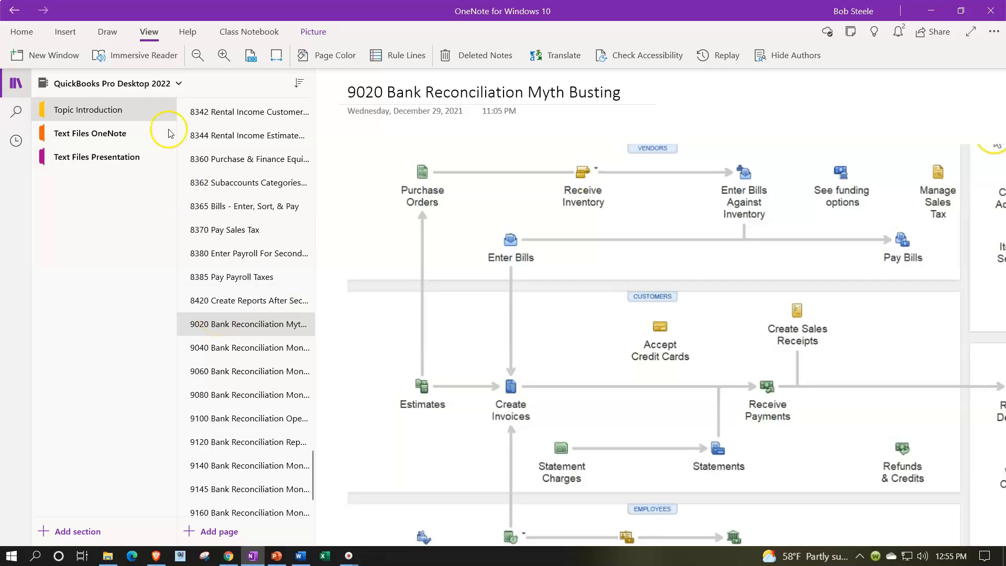
mouse_move(128, 113)
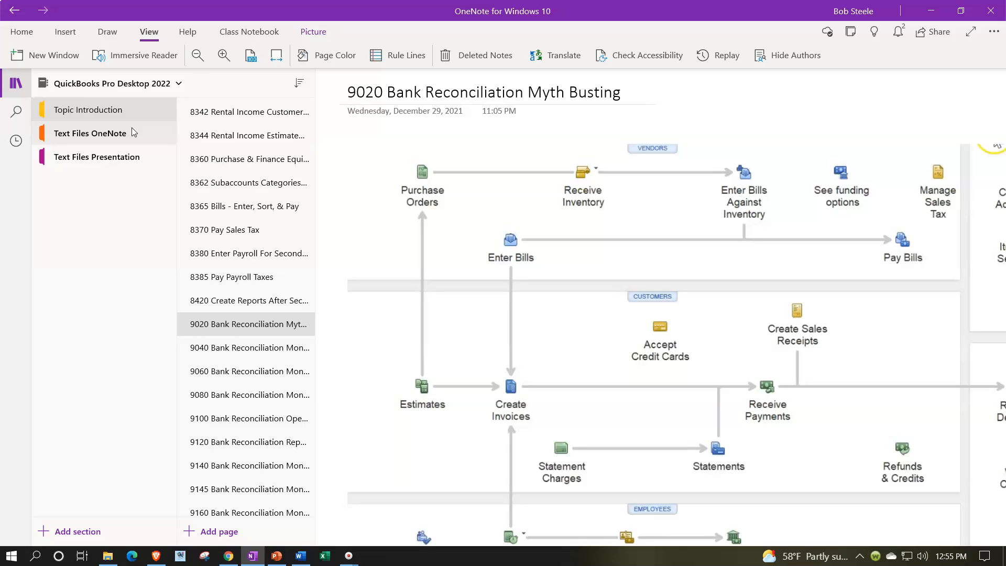
mouse_move(168, 130)
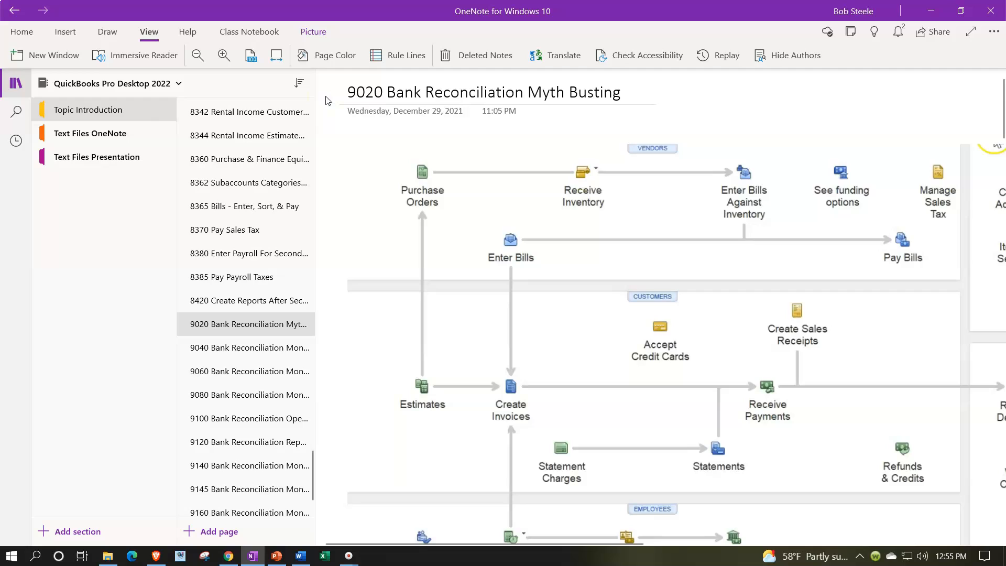
mouse_move(115, 110)
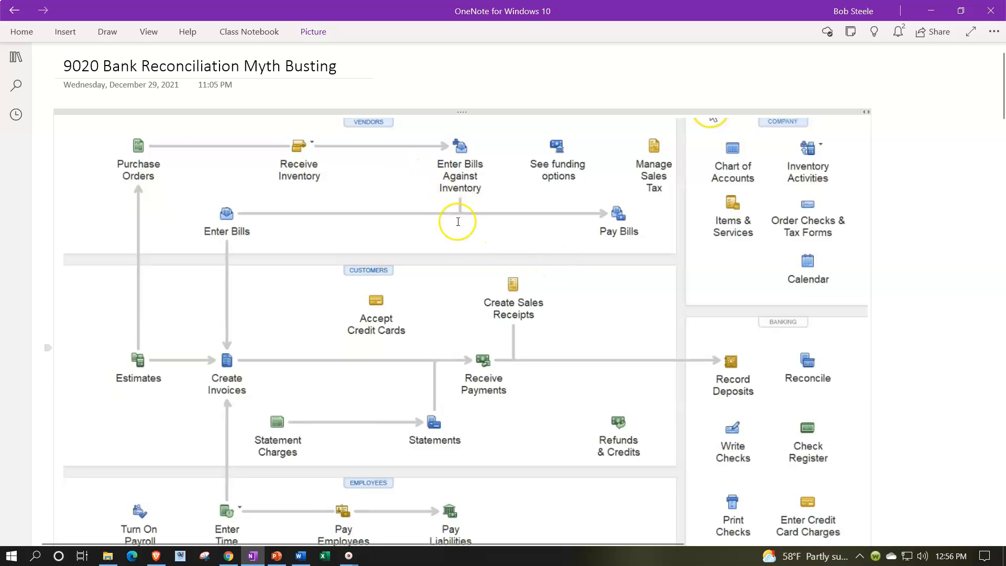
mouse_move(461, 300)
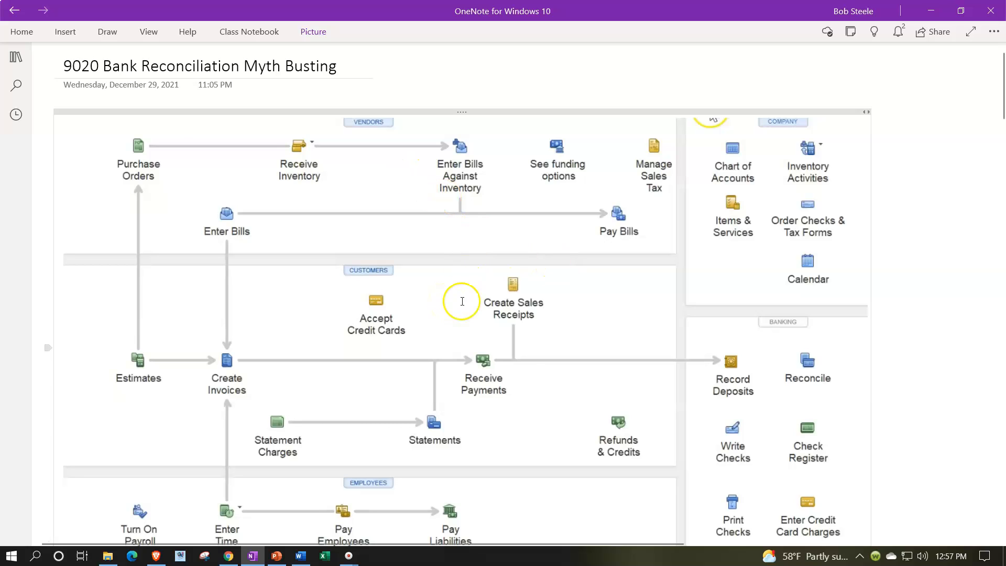
mouse_move(458, 484)
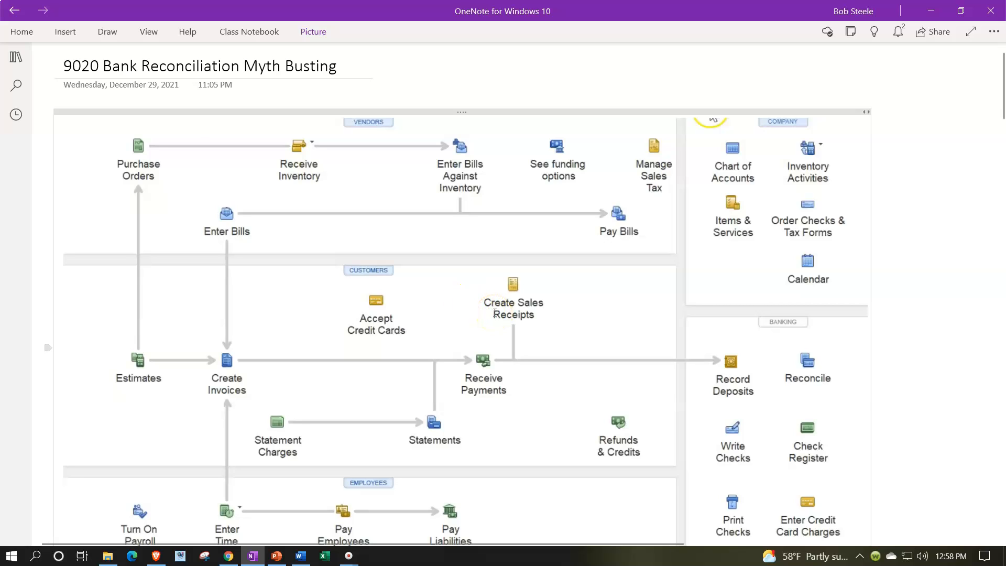
Scroll down past the balance sheet and Transactions by Account report to the January bank statement's deposits and checks
scroll(down, 3)
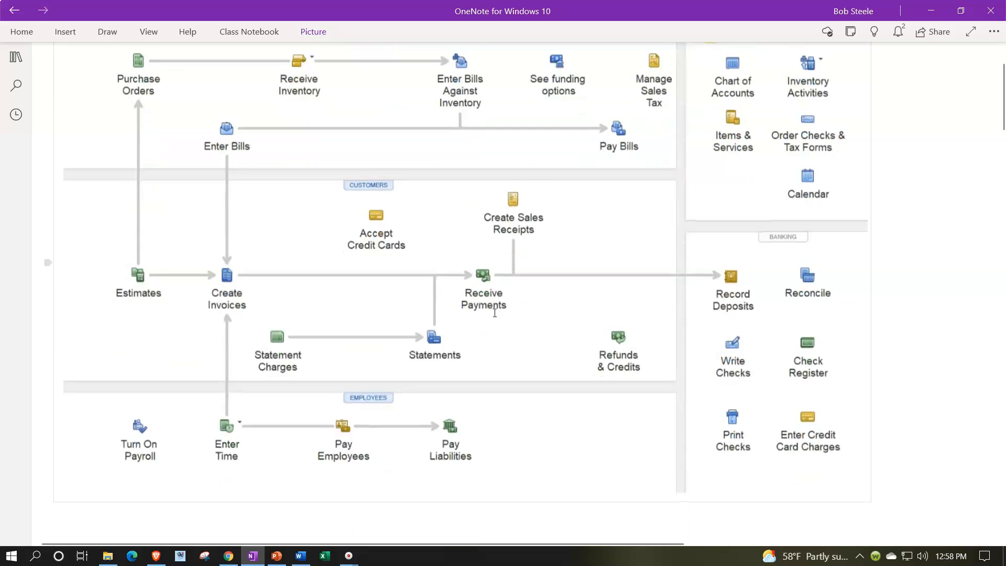
scroll(down, 3)
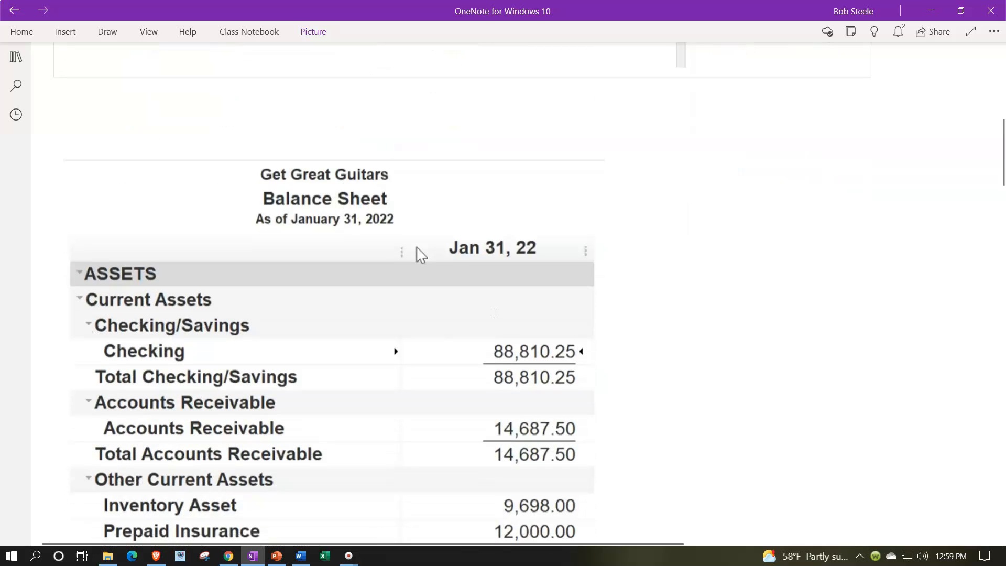
scroll(down, 3)
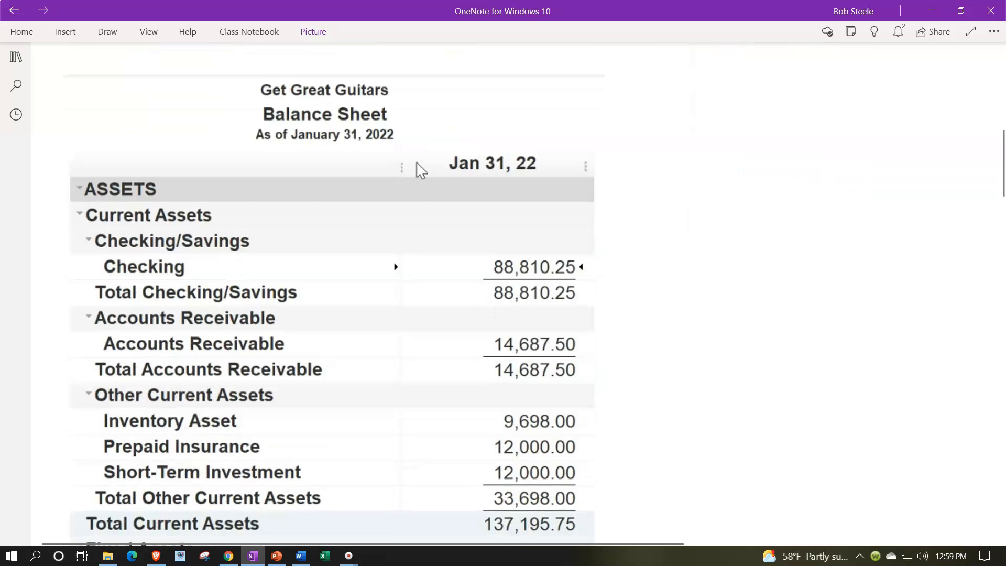
scroll(down, 3)
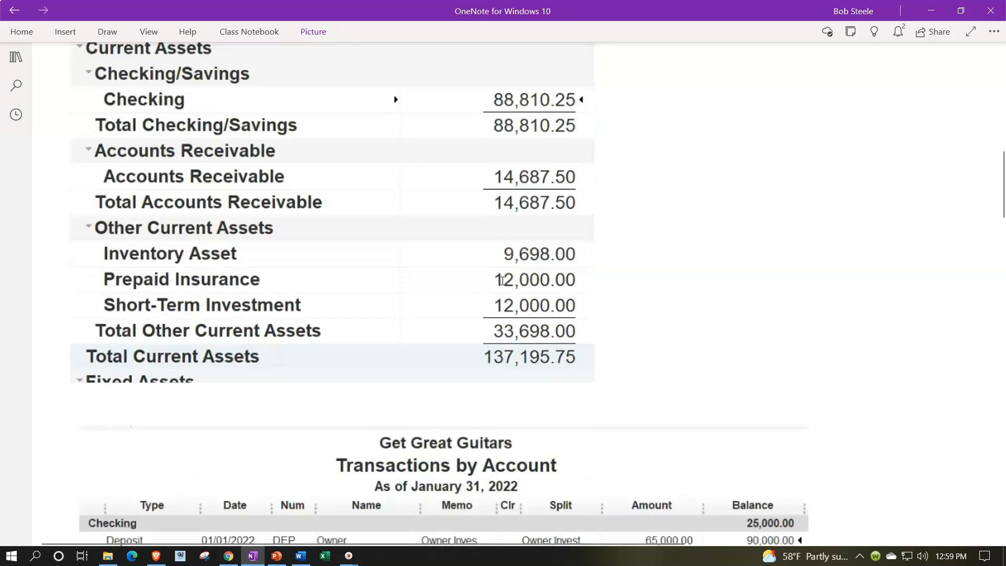
scroll(down, 3)
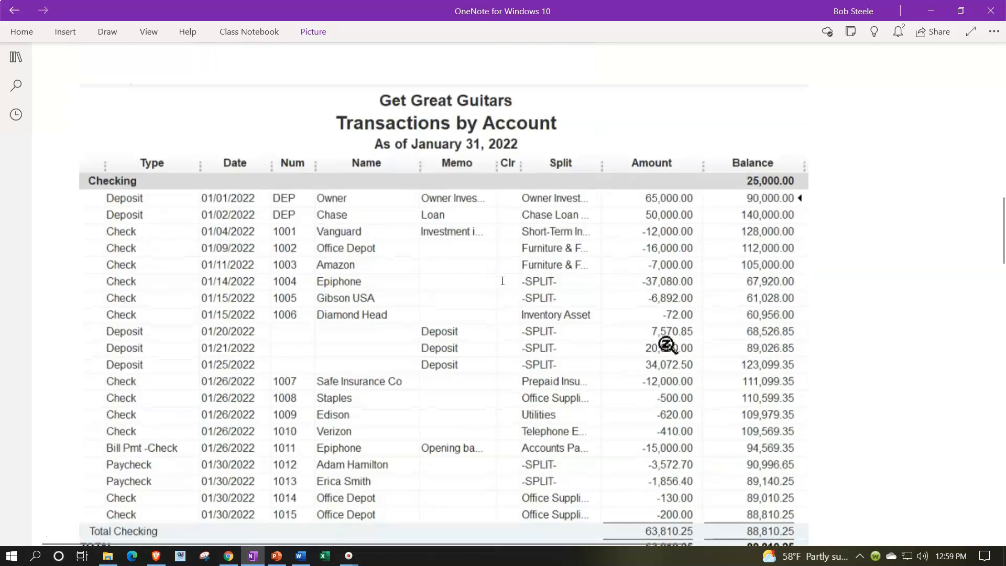
scroll(down, 3)
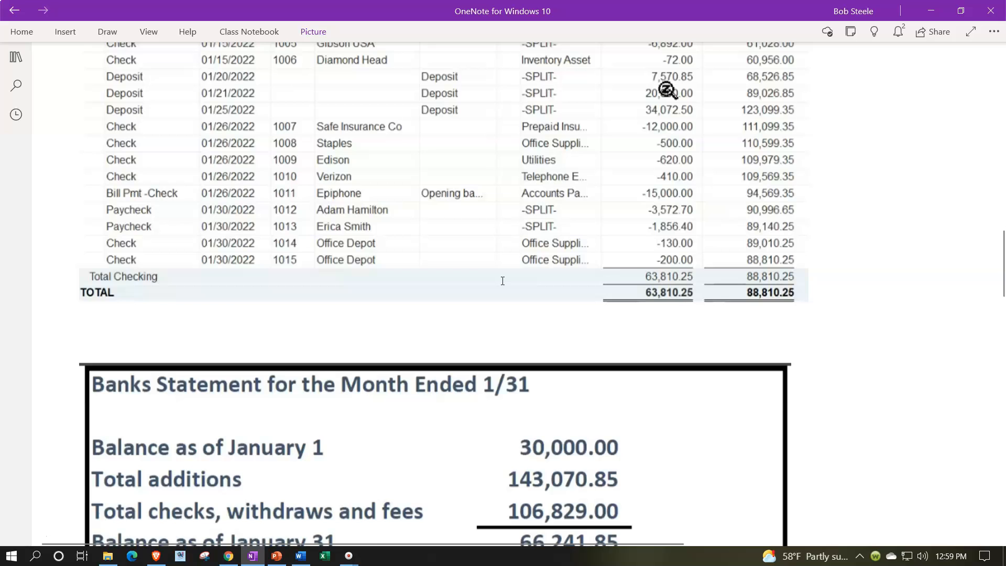
scroll(down, 3)
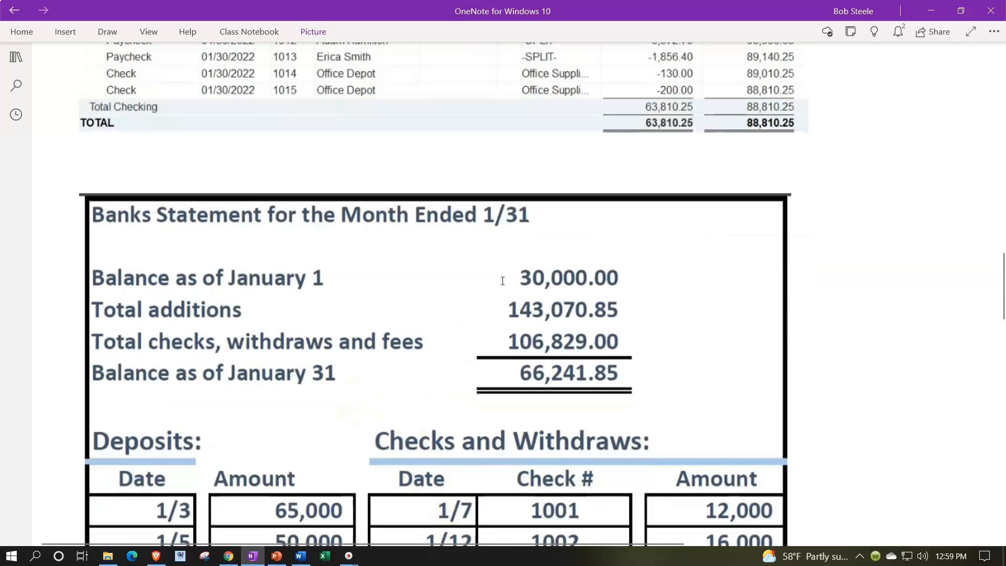
scroll(down, 3)
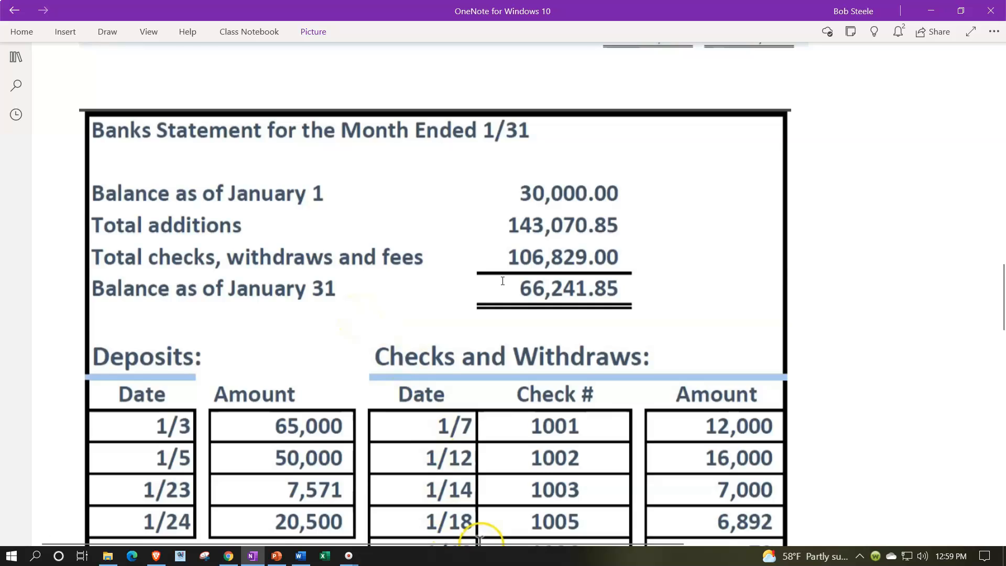
scroll(down, 3)
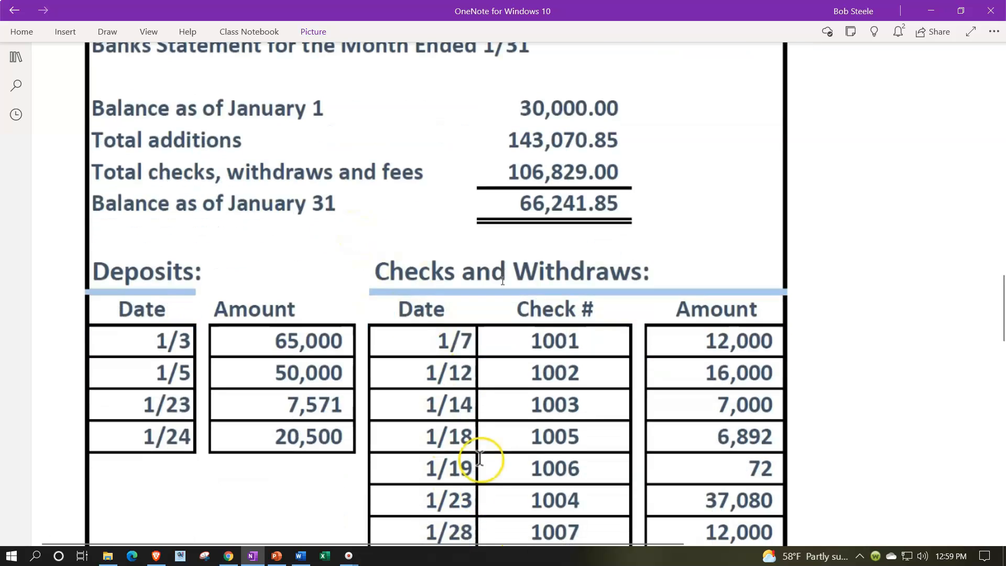